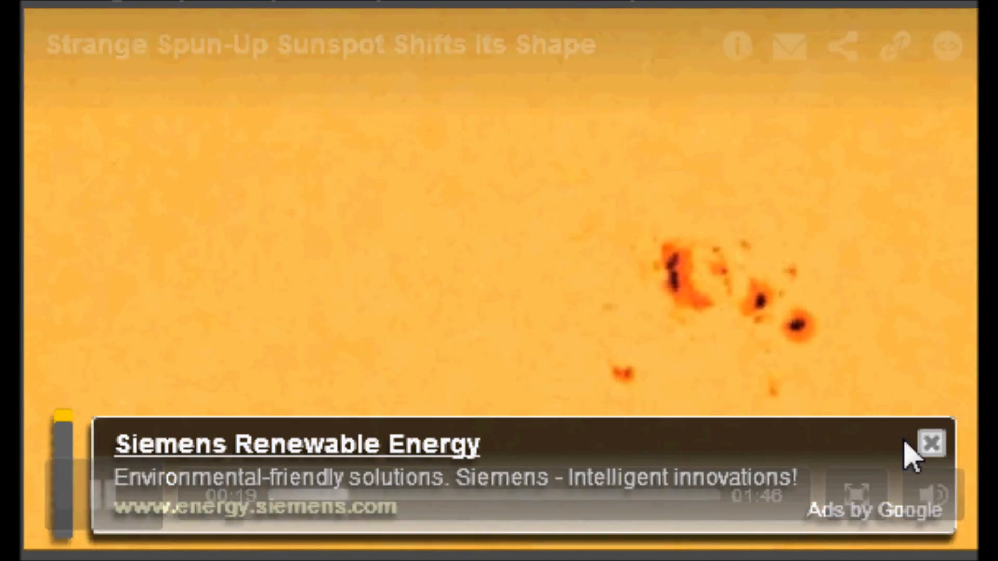
- Dismiss the Siemens Renewable Energy ad overlay so the sunspot video stays visible
click(930, 440)
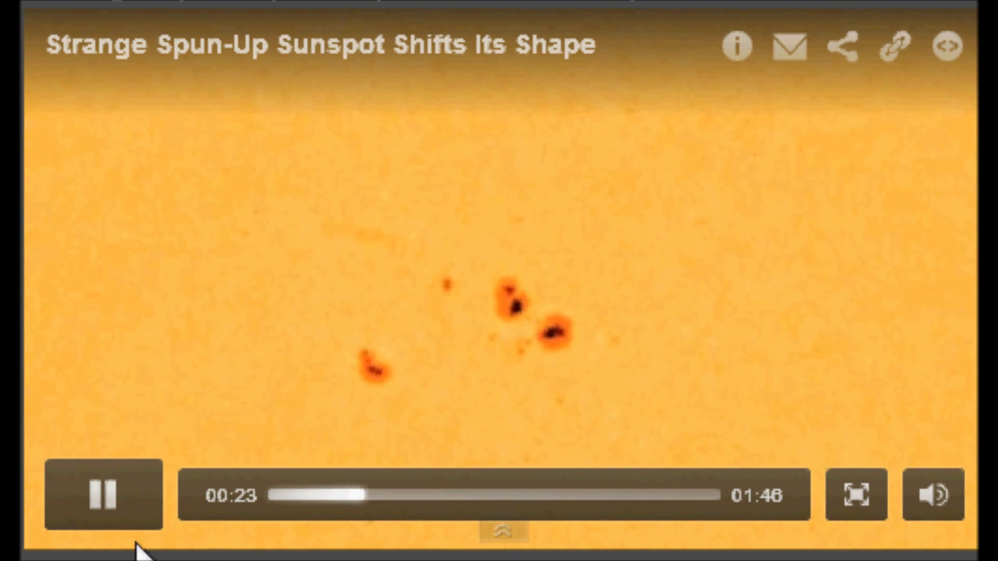
- Dismiss the 3-Minute Chakra Test ad overlay while the video continues to 01:15
click(856, 494)
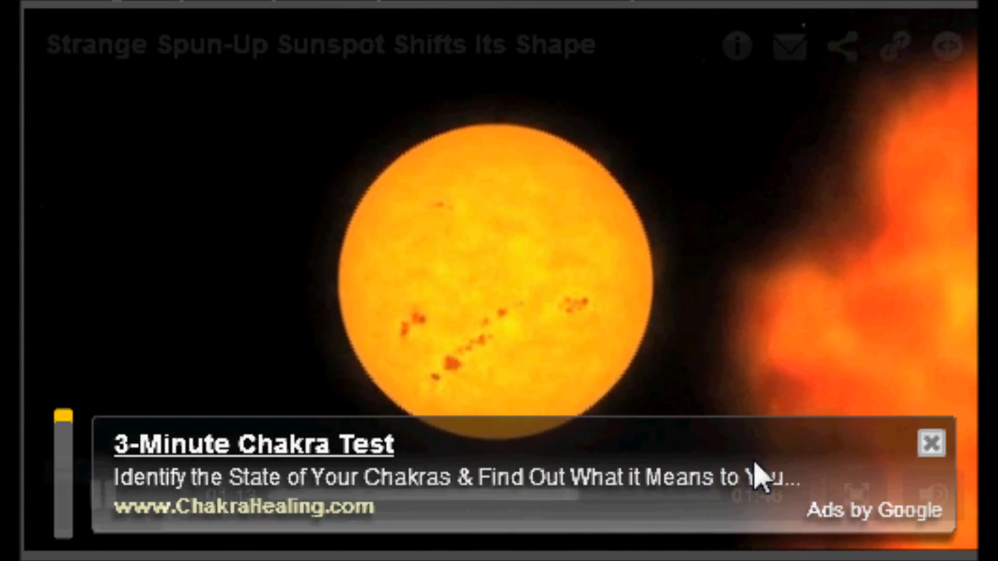
click(932, 442)
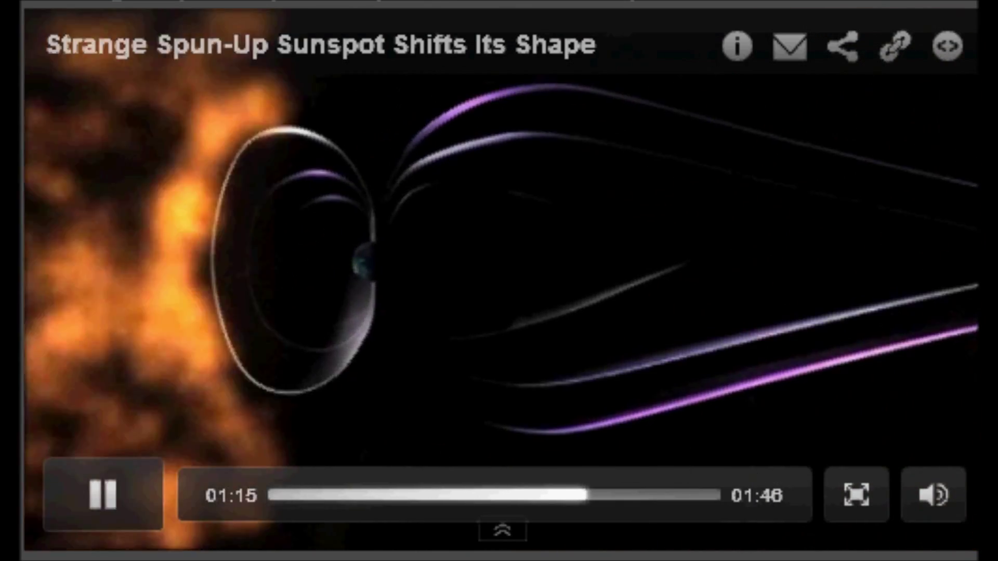